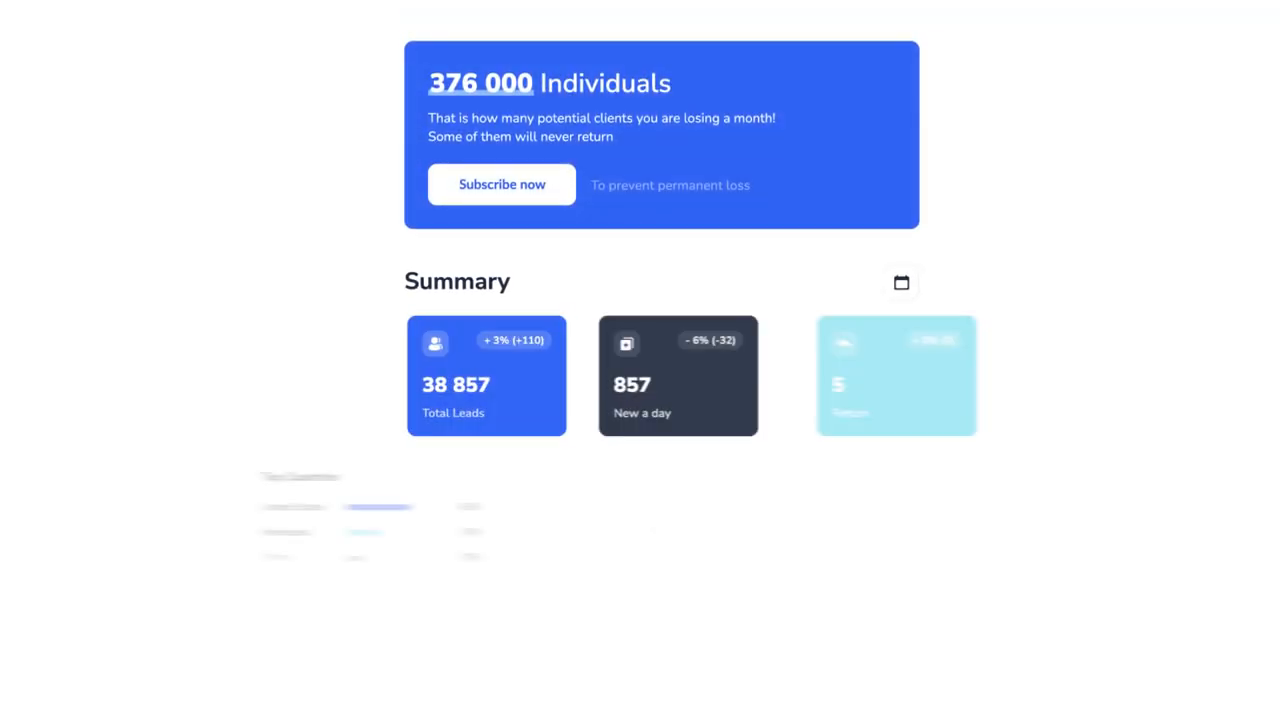
scroll("down", 3)
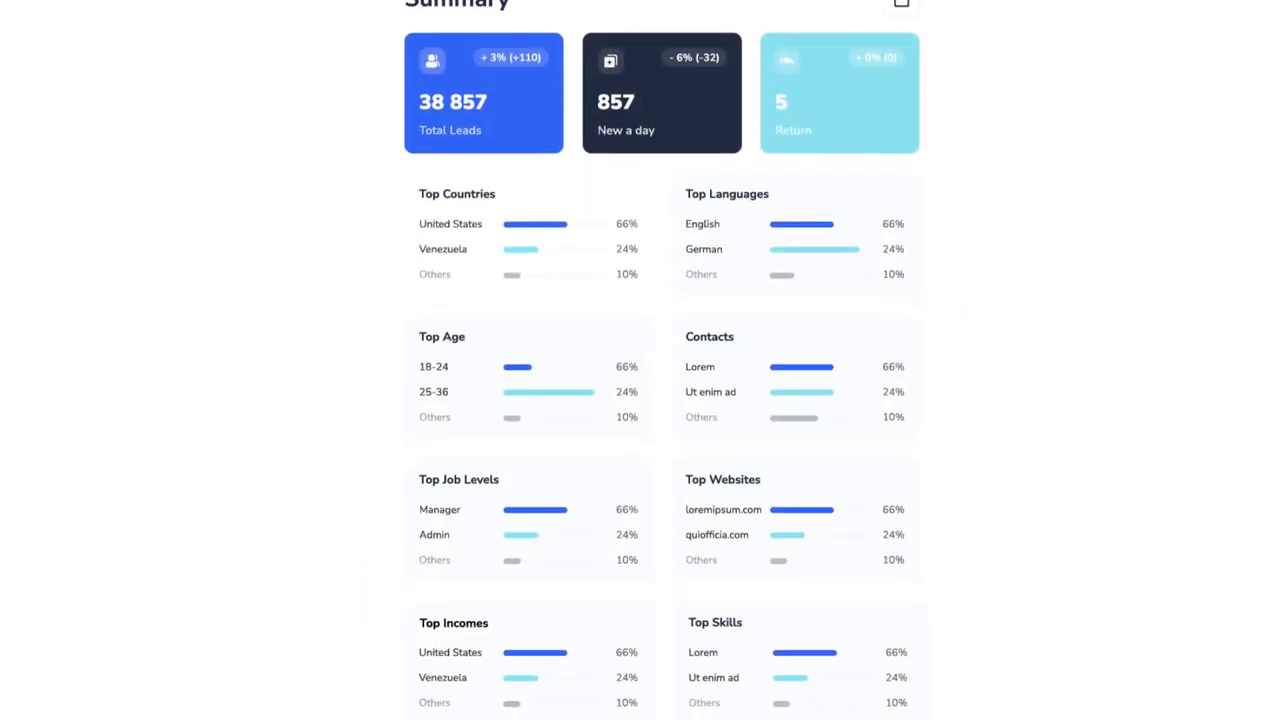